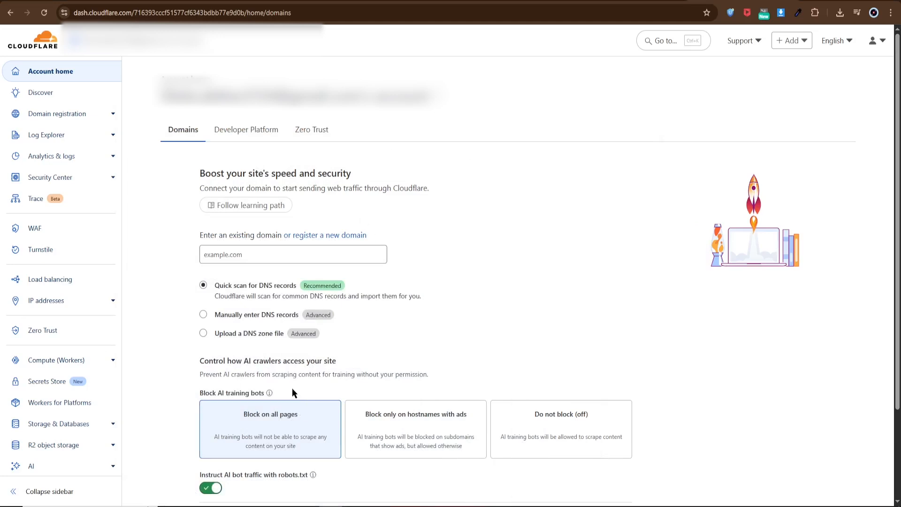
mouse_move(357, 311)
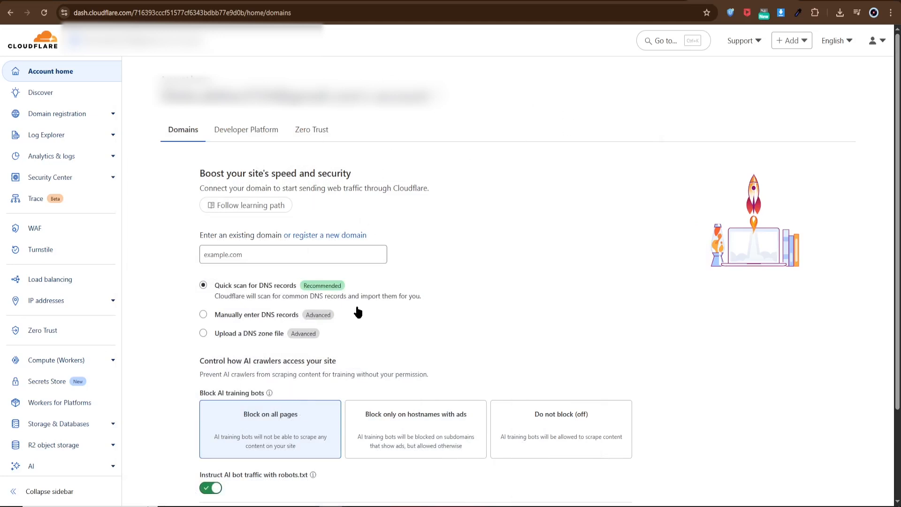
mouse_move(419, 182)
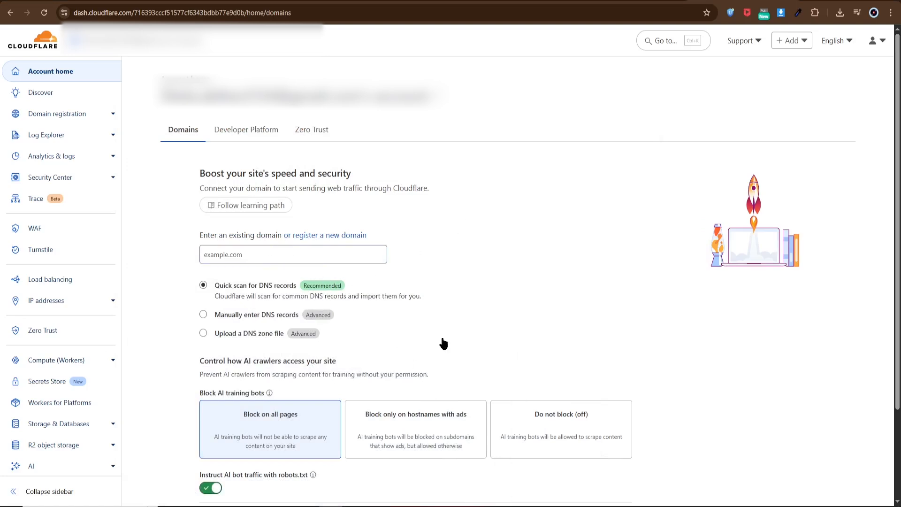
mouse_move(353, 338)
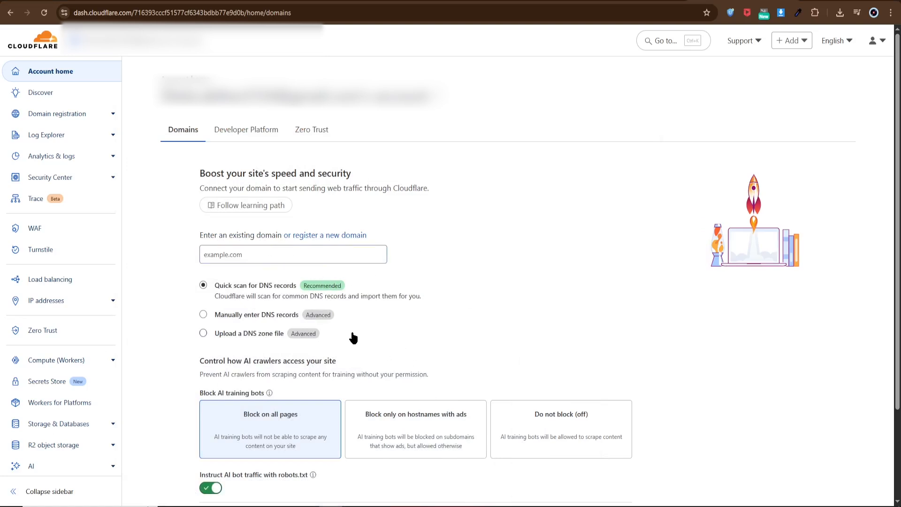
mouse_move(520, 91)
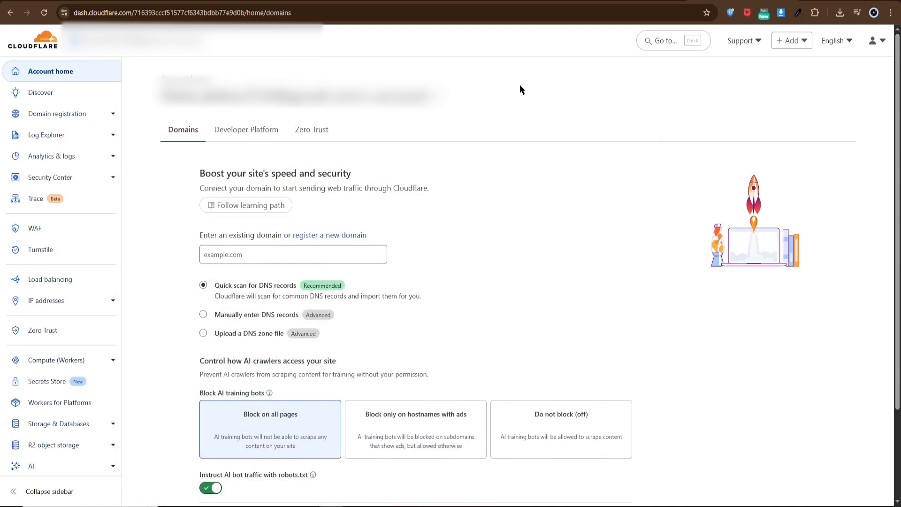
mouse_move(407, 321)
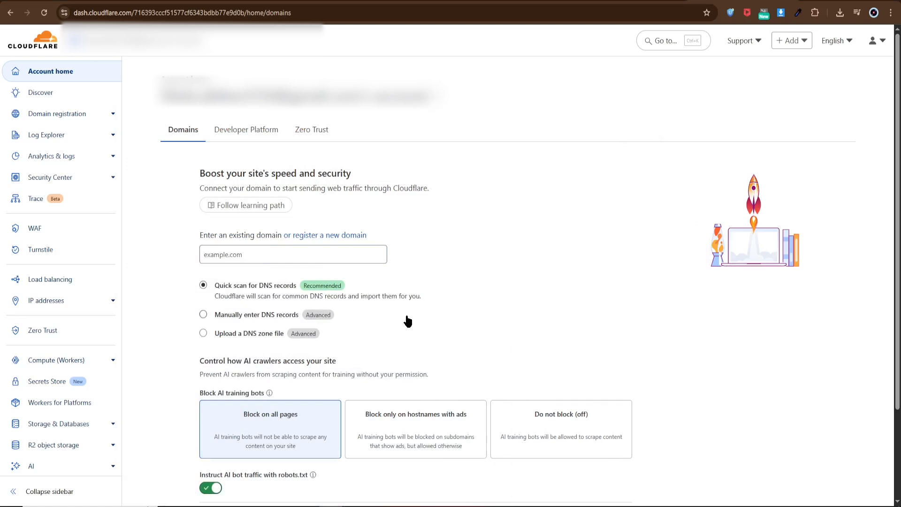
mouse_move(618, 176)
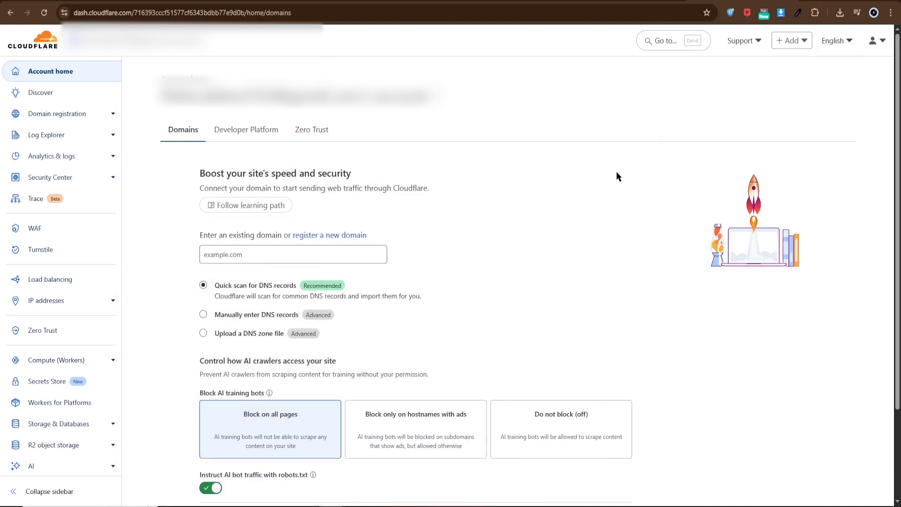
mouse_move(890, 51)
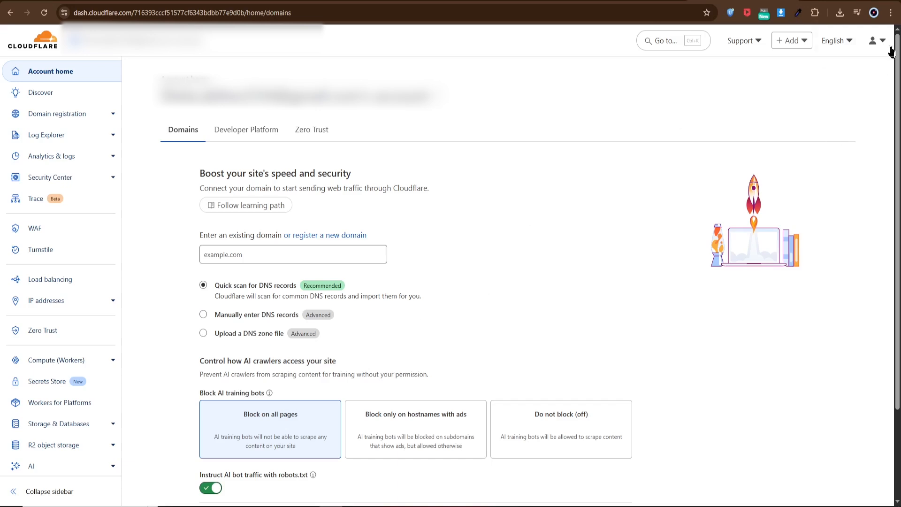
Reach the Delete browsing data dialog on its Advanced tab from Privacy and security settings
click(894, 12)
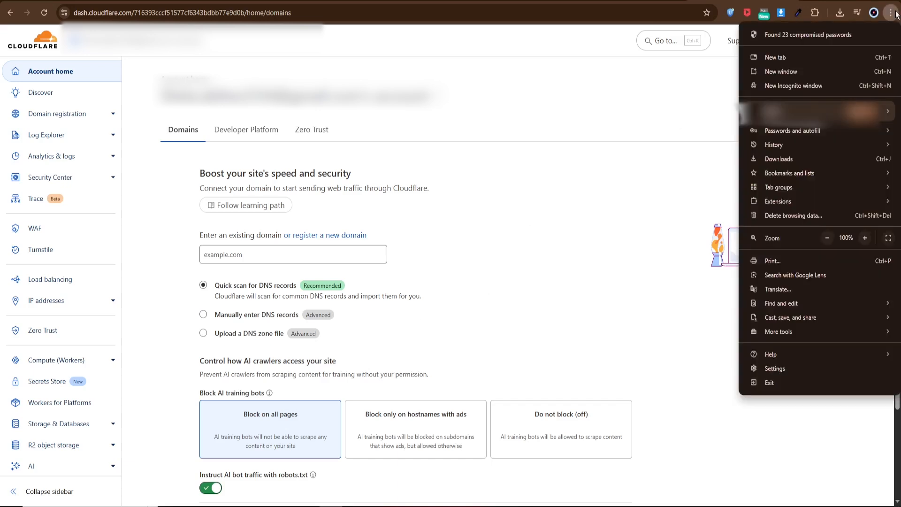
mouse_move(884, 24)
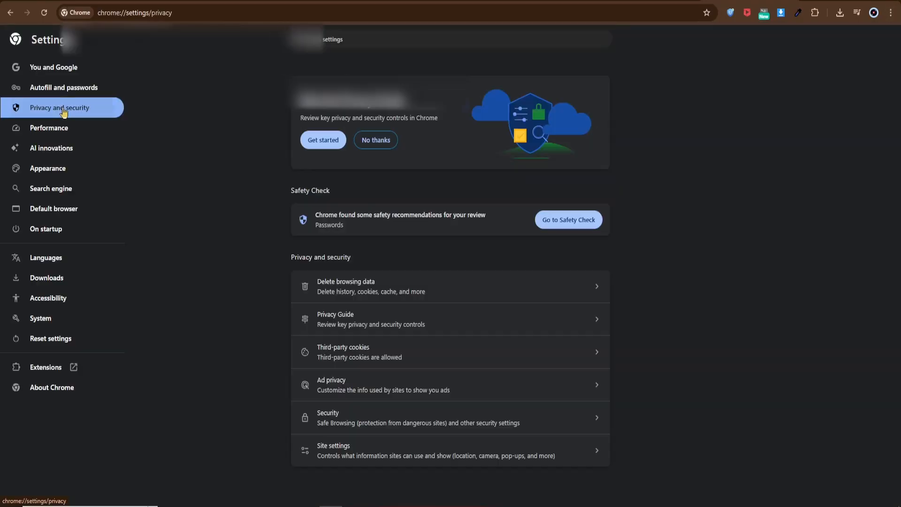
mouse_move(255, 346)
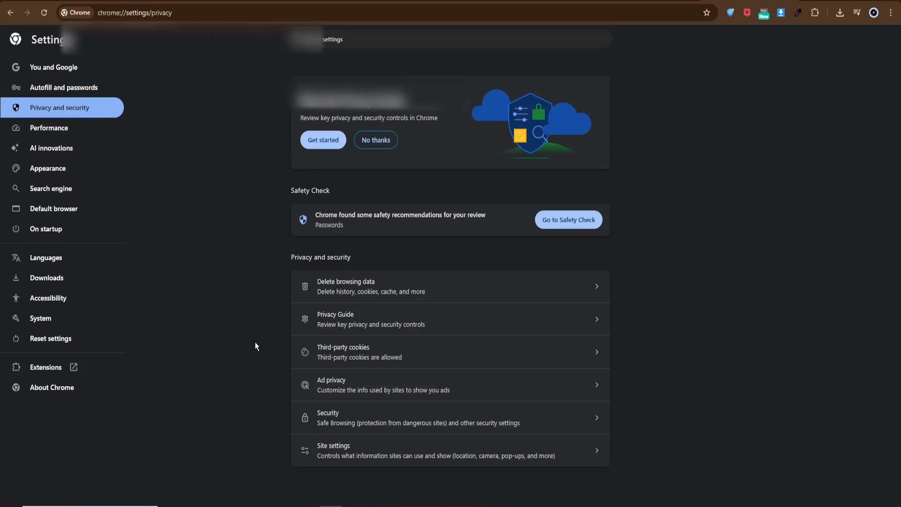
mouse_move(376, 325)
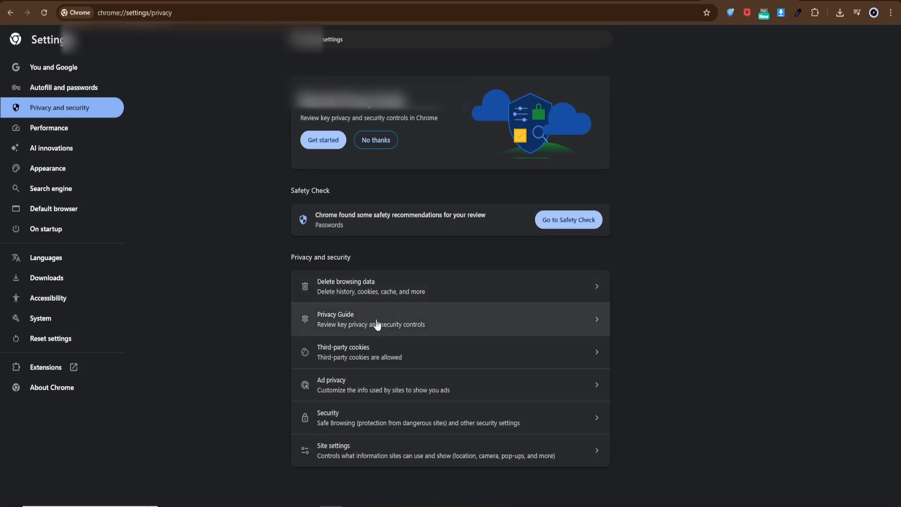
mouse_move(361, 288)
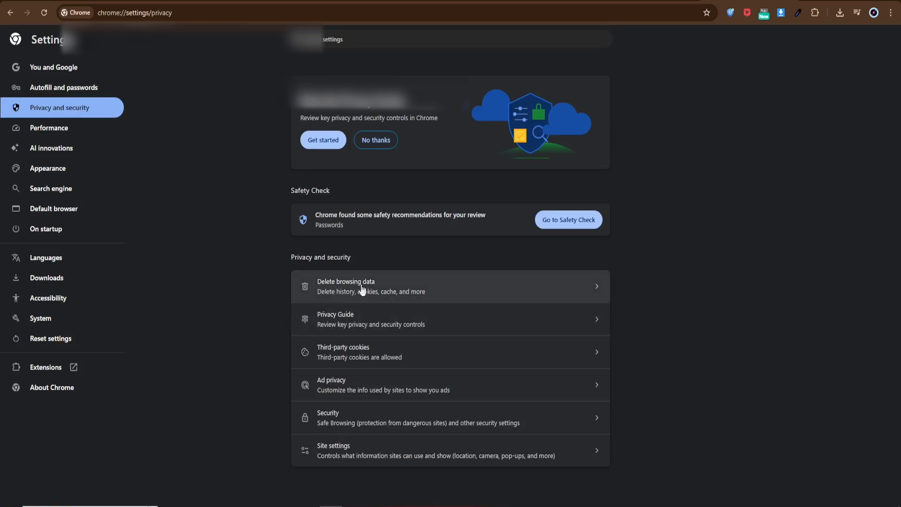
click(362, 287)
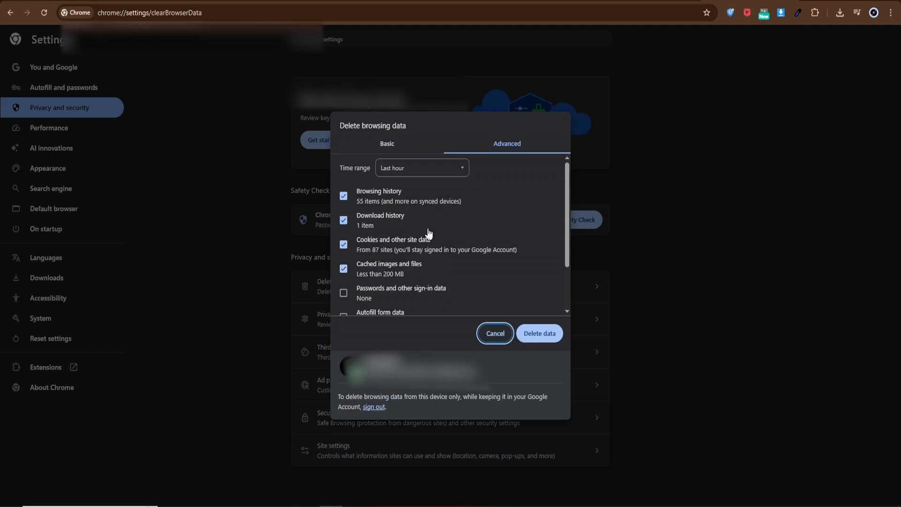
mouse_move(447, 275)
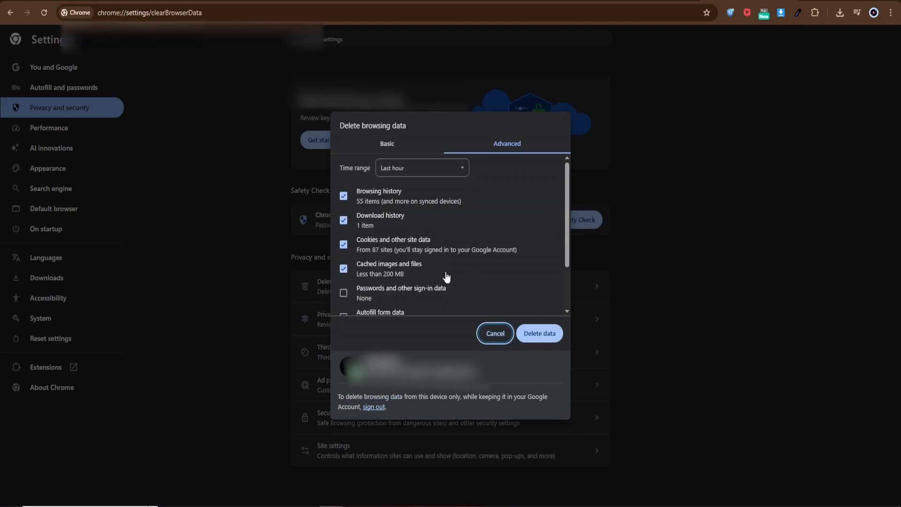
scroll(up, 3)
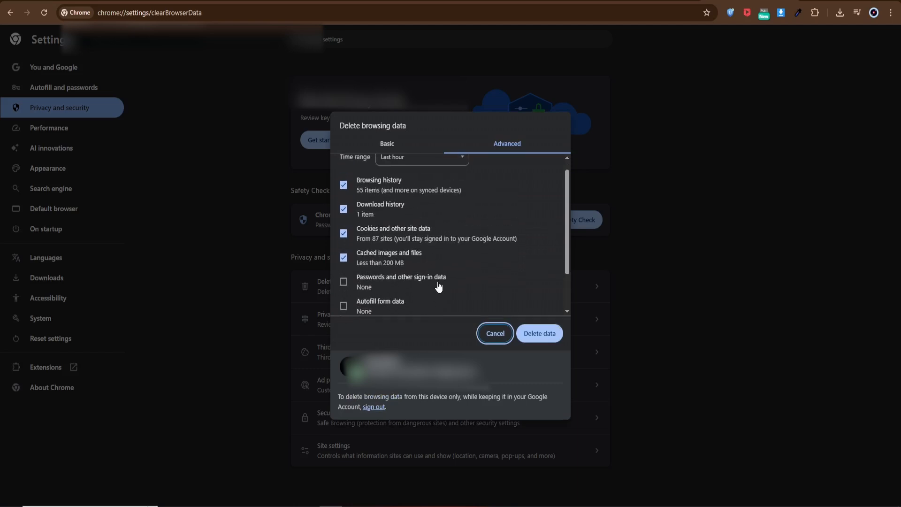
scroll(down, 3)
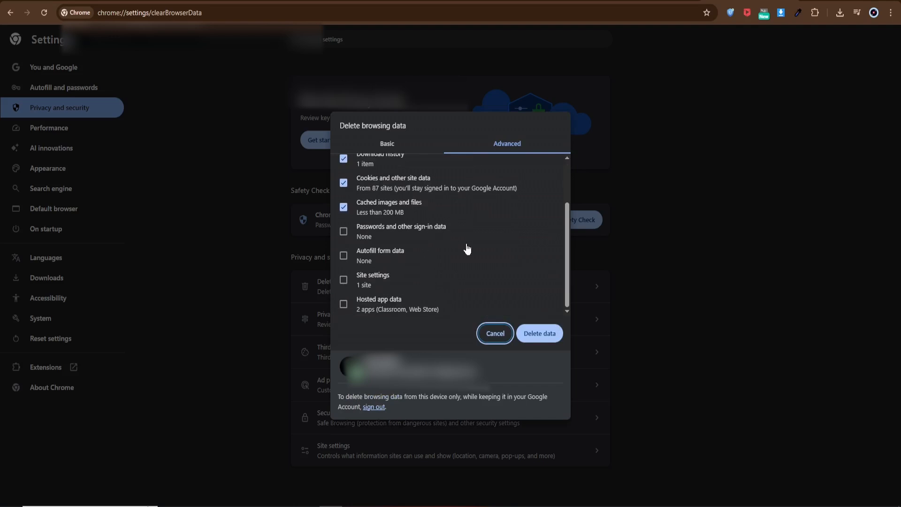
mouse_move(499, 251)
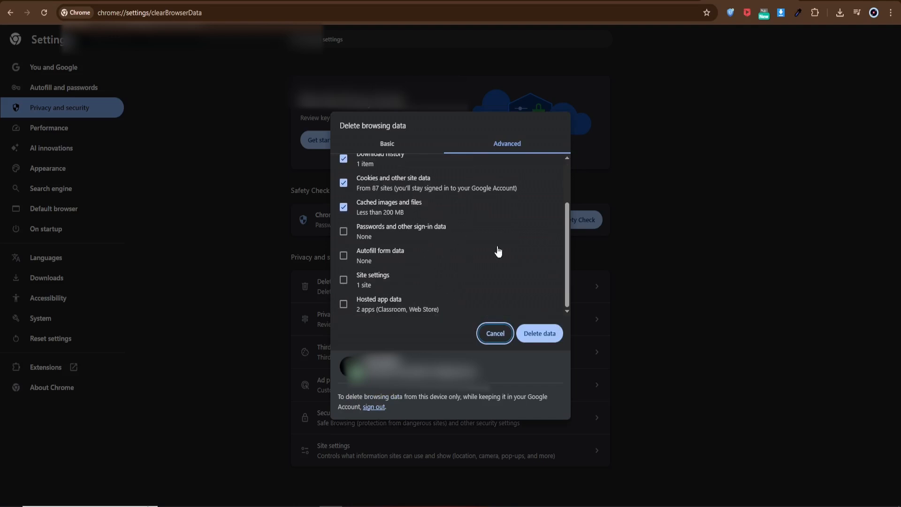
mouse_move(621, 150)
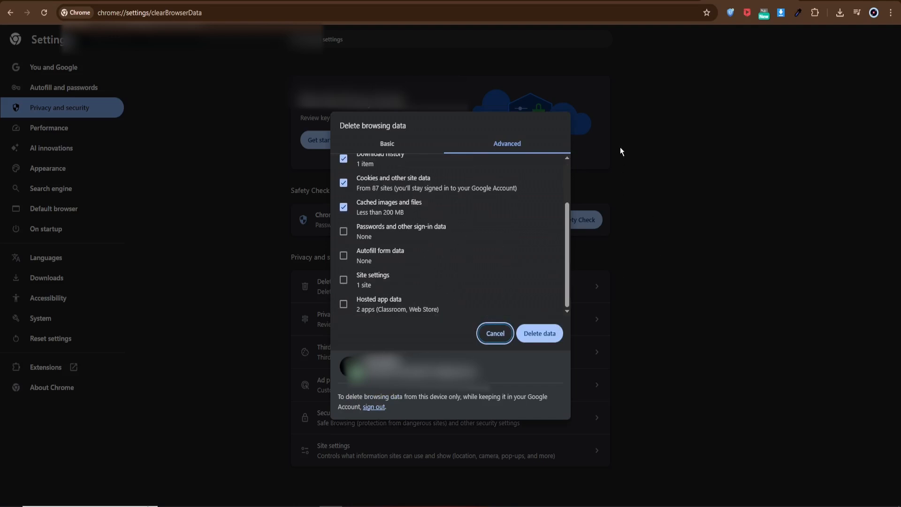
mouse_move(460, 271)
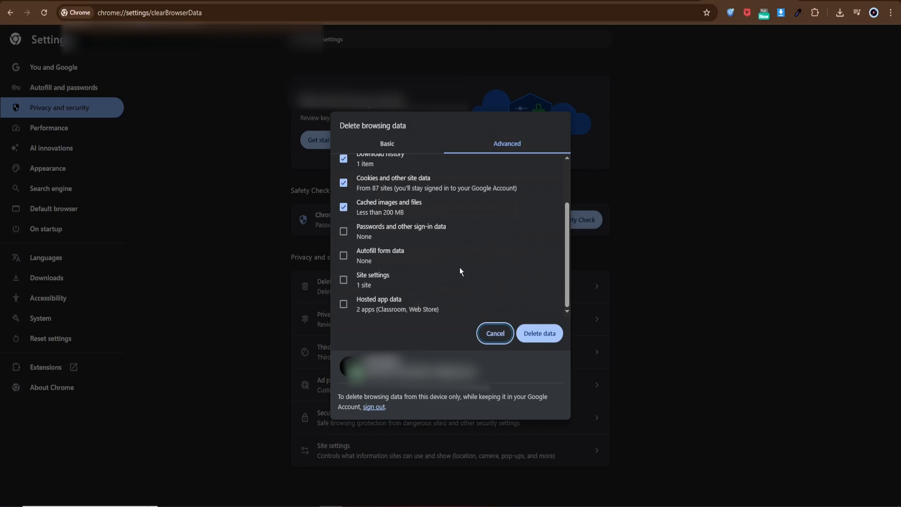
mouse_move(411, 187)
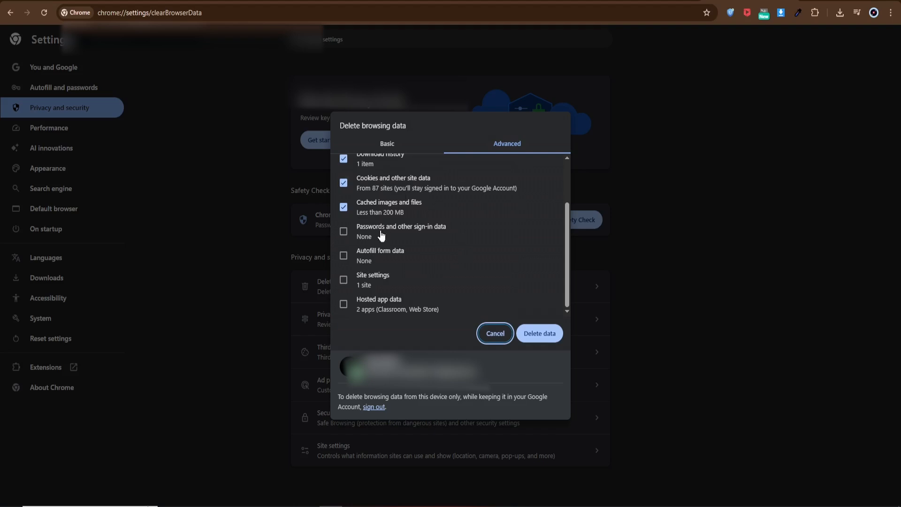
mouse_move(405, 346)
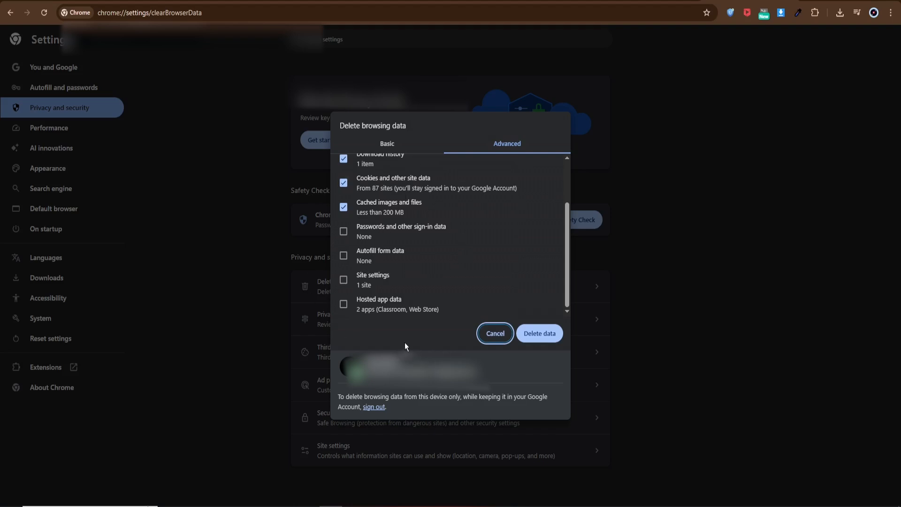
mouse_move(259, 270)
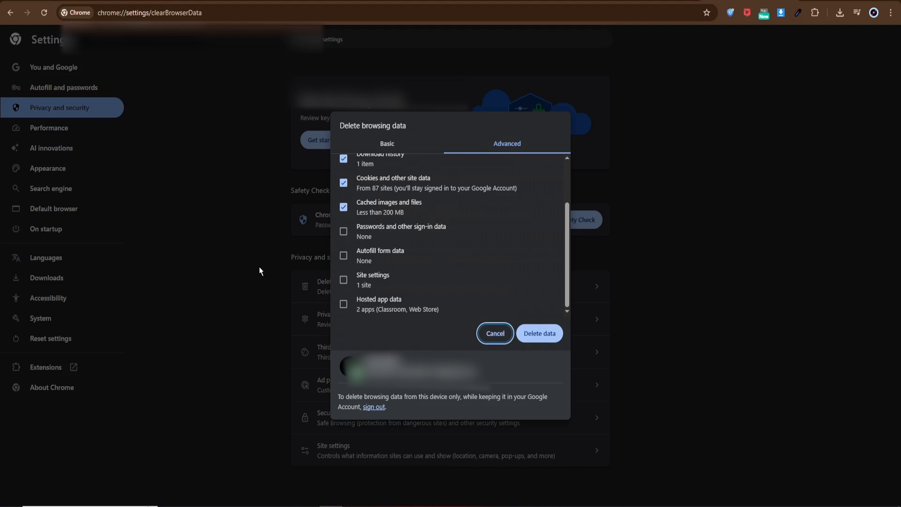
mouse_move(249, 135)
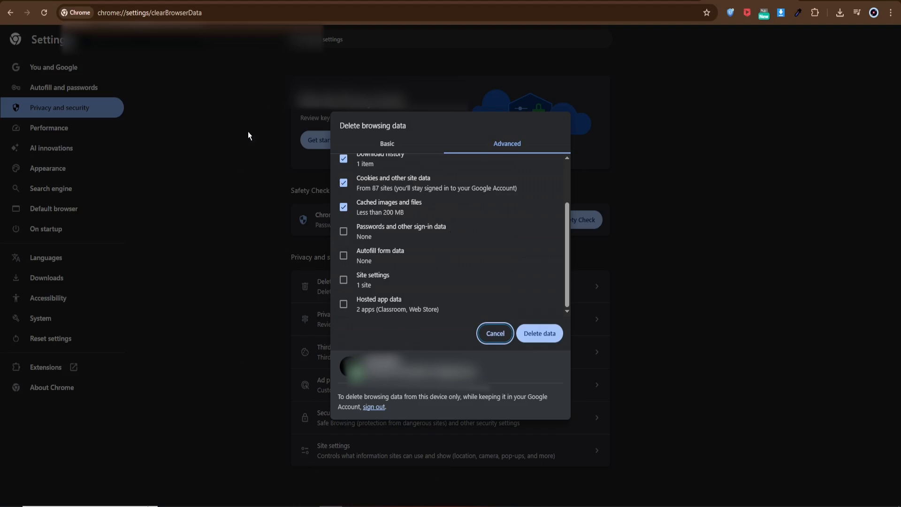
mouse_move(604, 232)
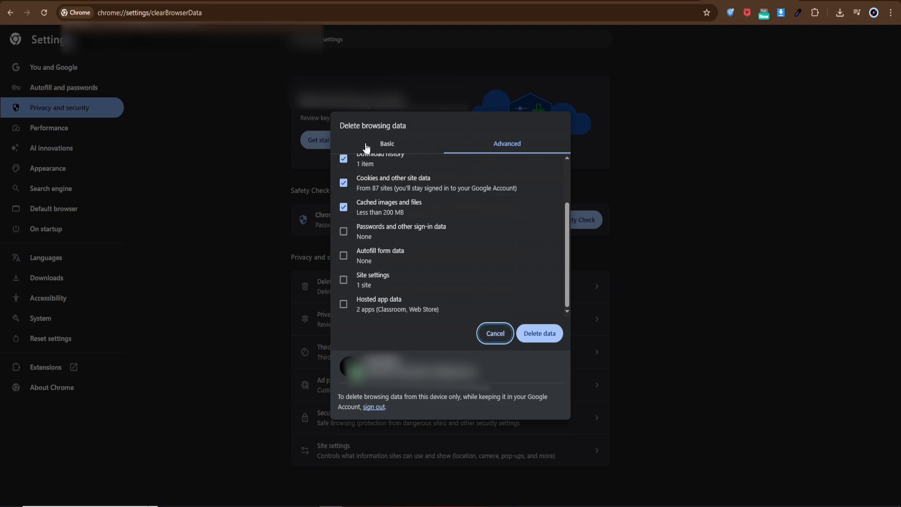
mouse_move(297, 301)
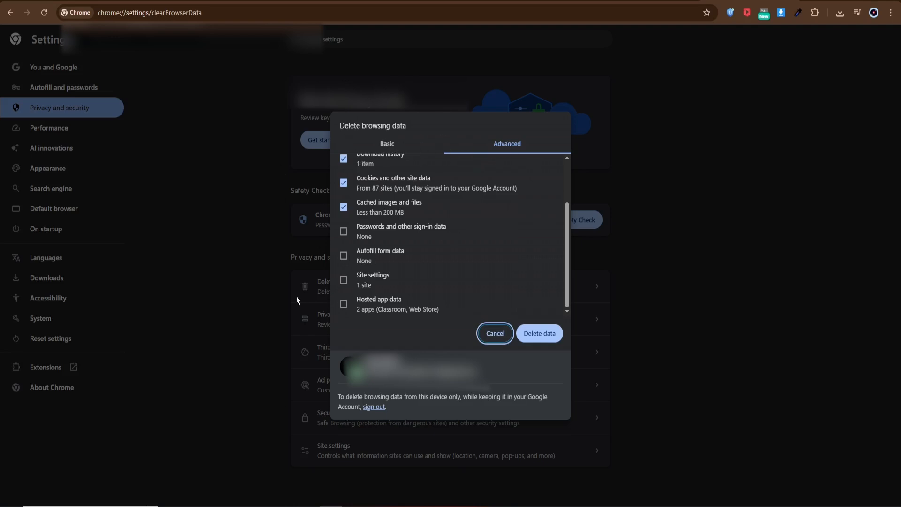
Set the deletion time range to Last hour
scroll(up, 3)
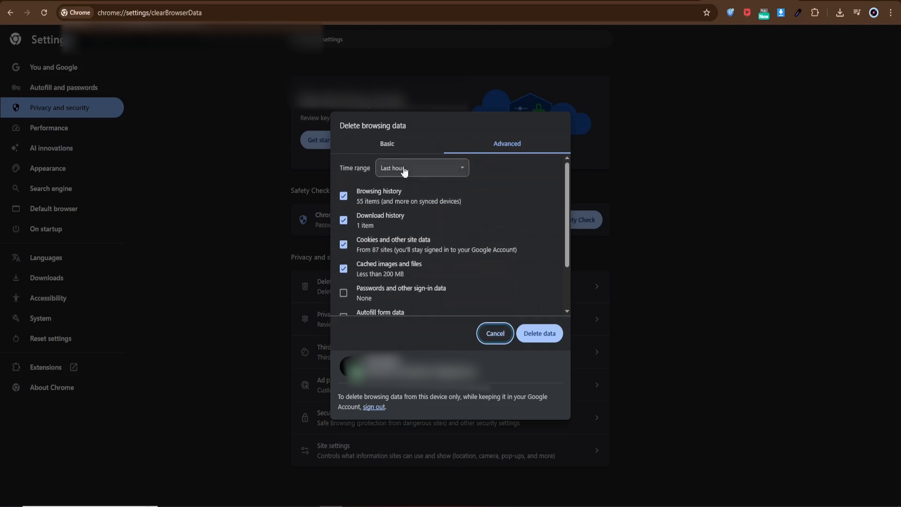
click(422, 167)
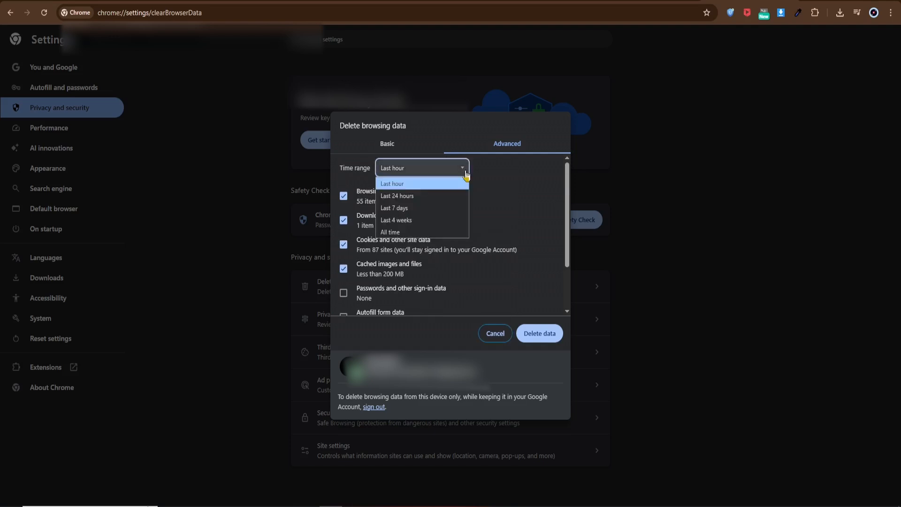
click(393, 183)
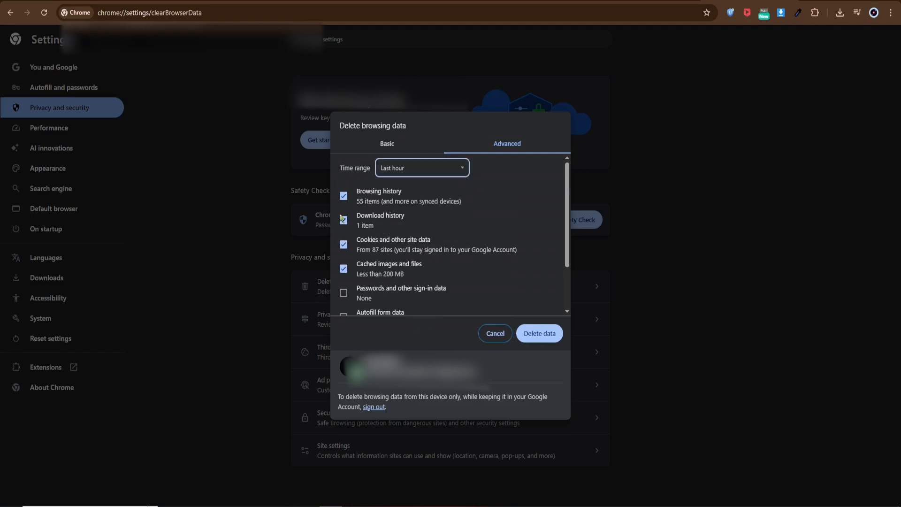
Keep browsing history, download history, cookies and cached files checked for deletion
click(344, 220)
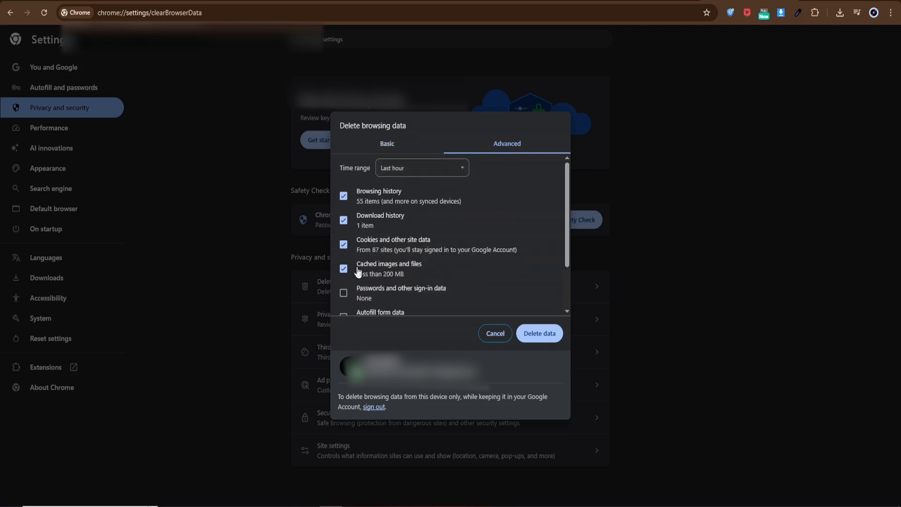
mouse_move(716, 63)
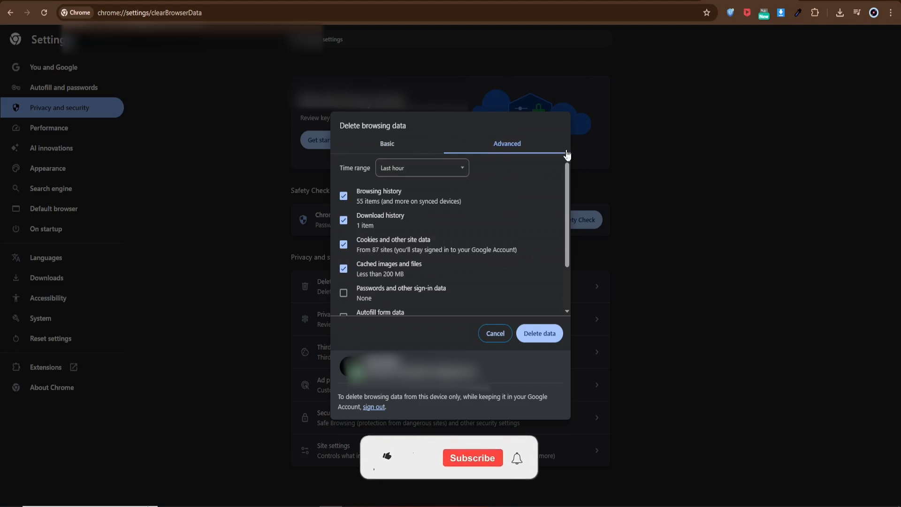
click(386, 457)
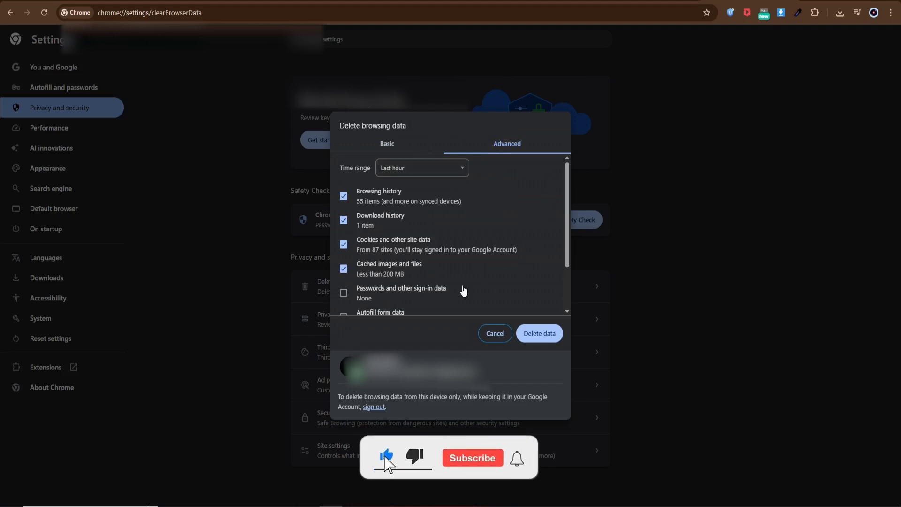
click(472, 457)
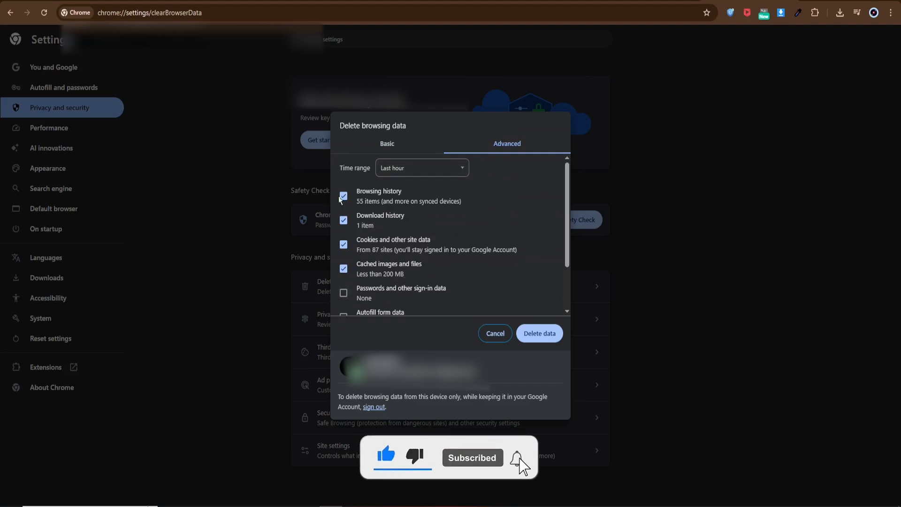